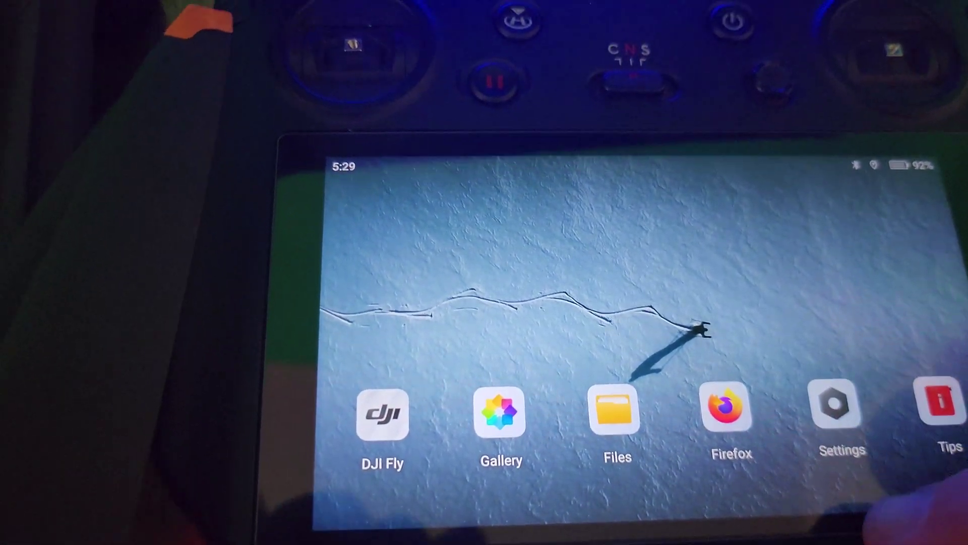
Open Settings and go to the Display page showing brightness, screen timeout and HDMI.
click(839, 410)
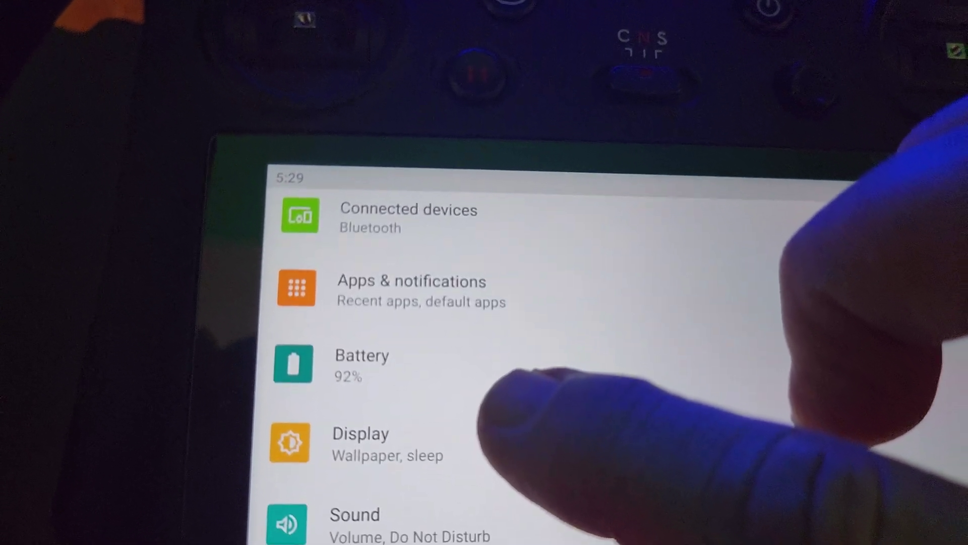
click(361, 441)
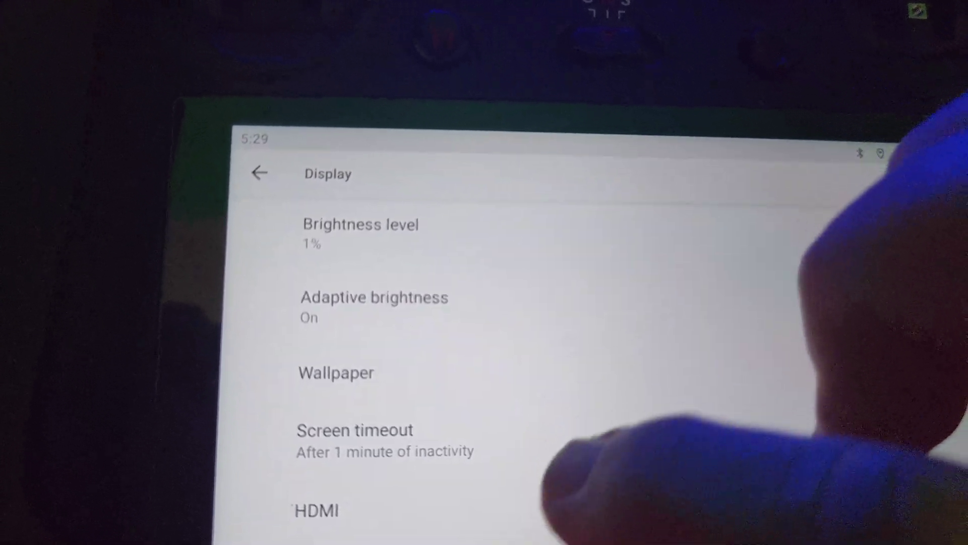